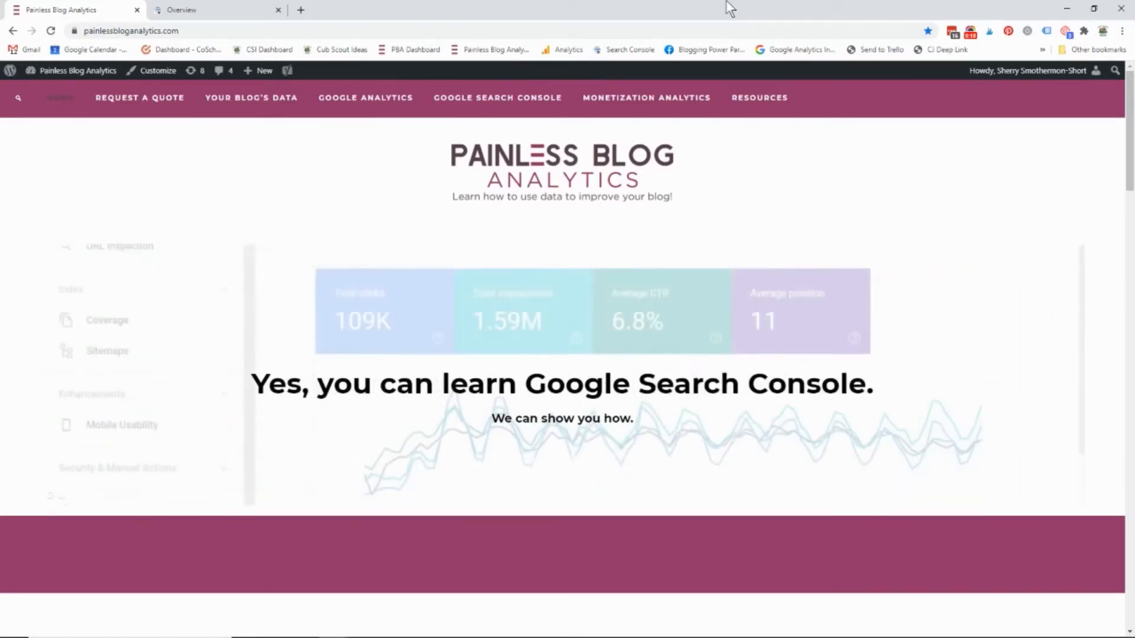
pyautogui.moveTo(510, 21)
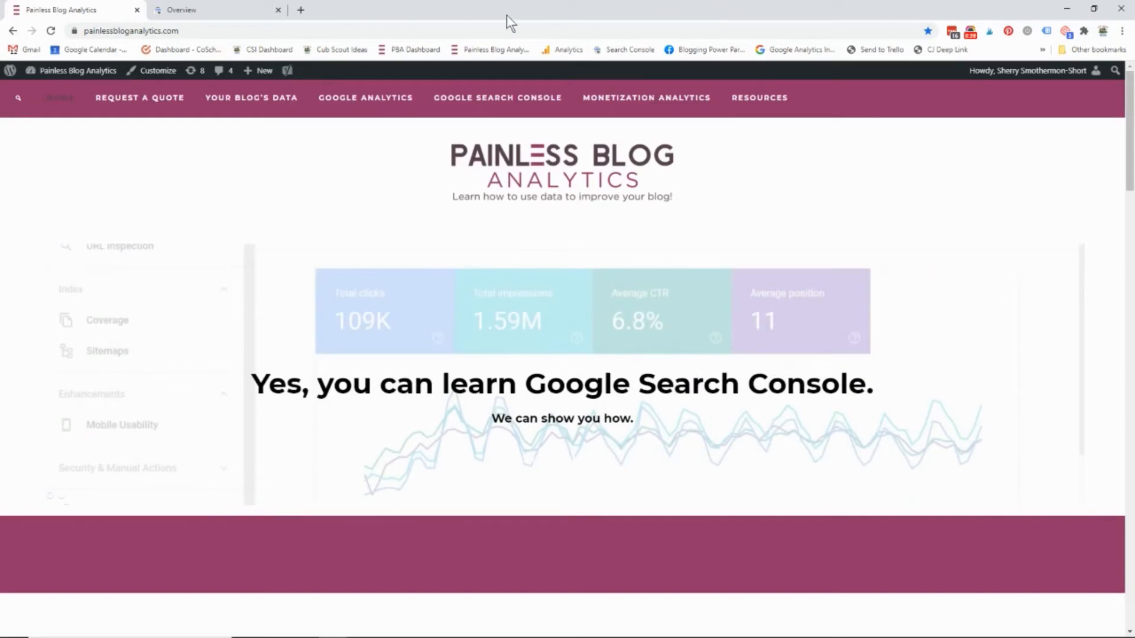
pyautogui.moveTo(570, 7)
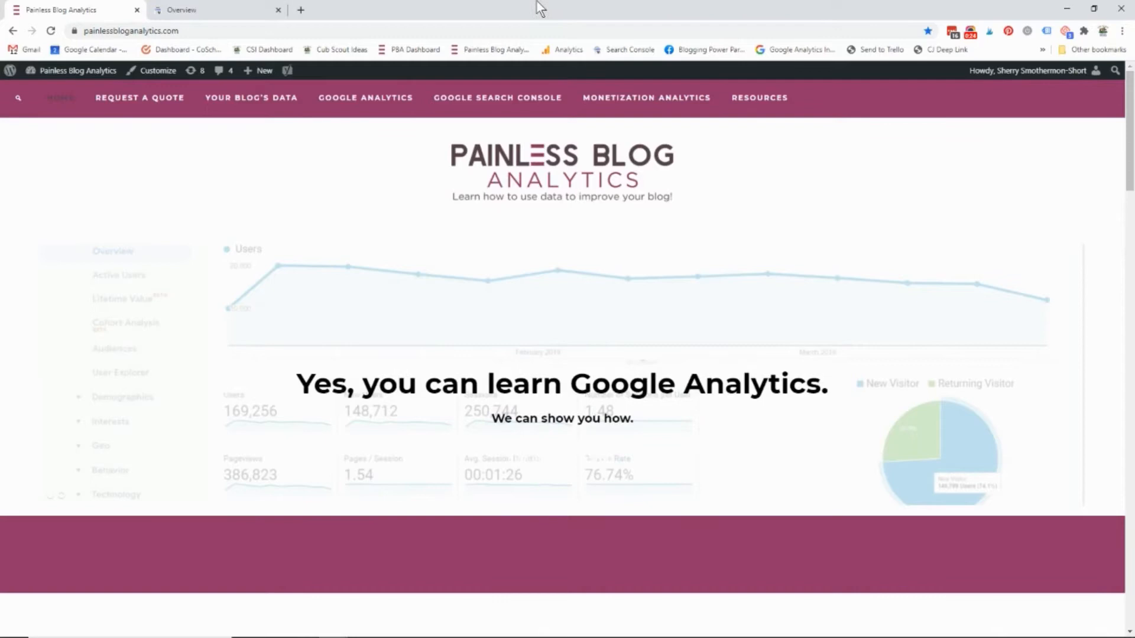
pyautogui.moveTo(557, 7)
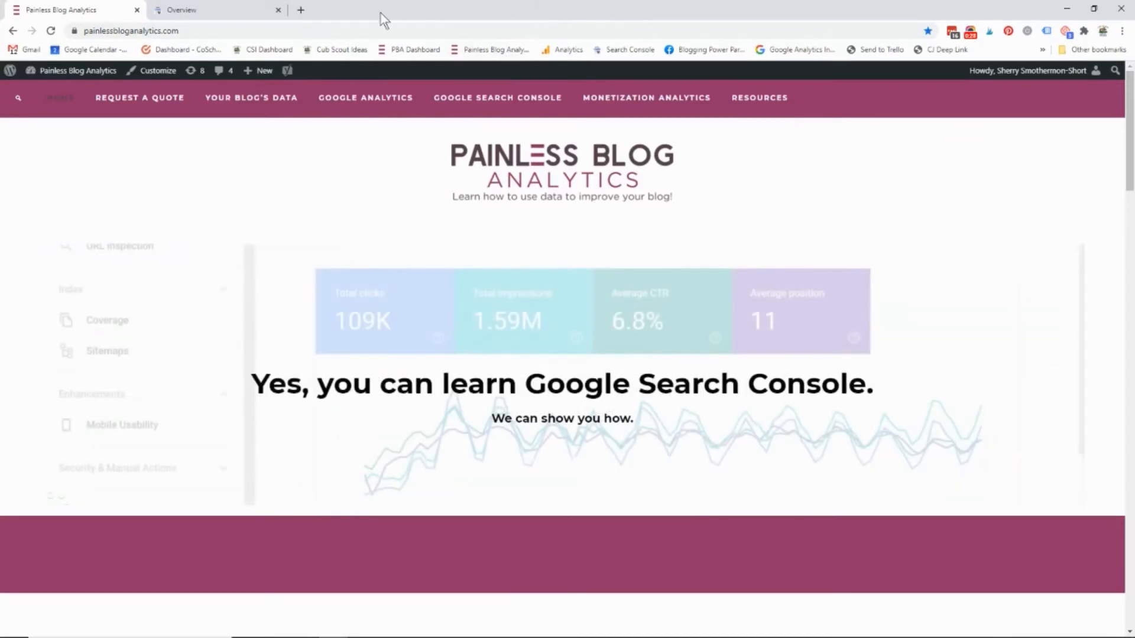
# Switch to the Search Console Overview tab for painlessbloganalytics.com
pyautogui.click(217, 9)
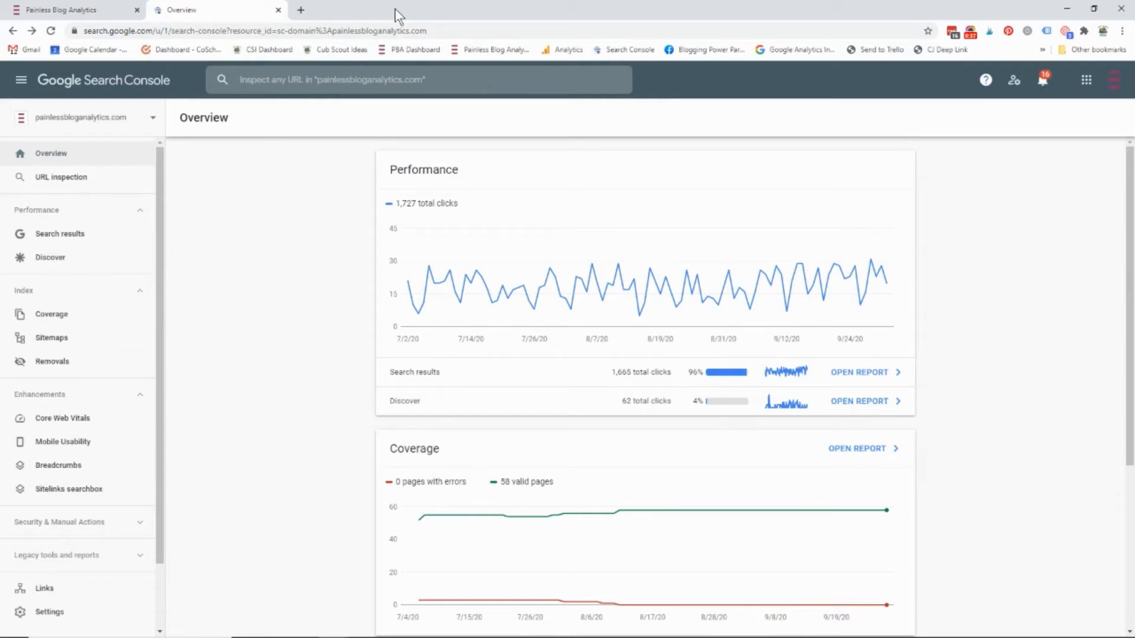
pyautogui.moveTo(293, 141)
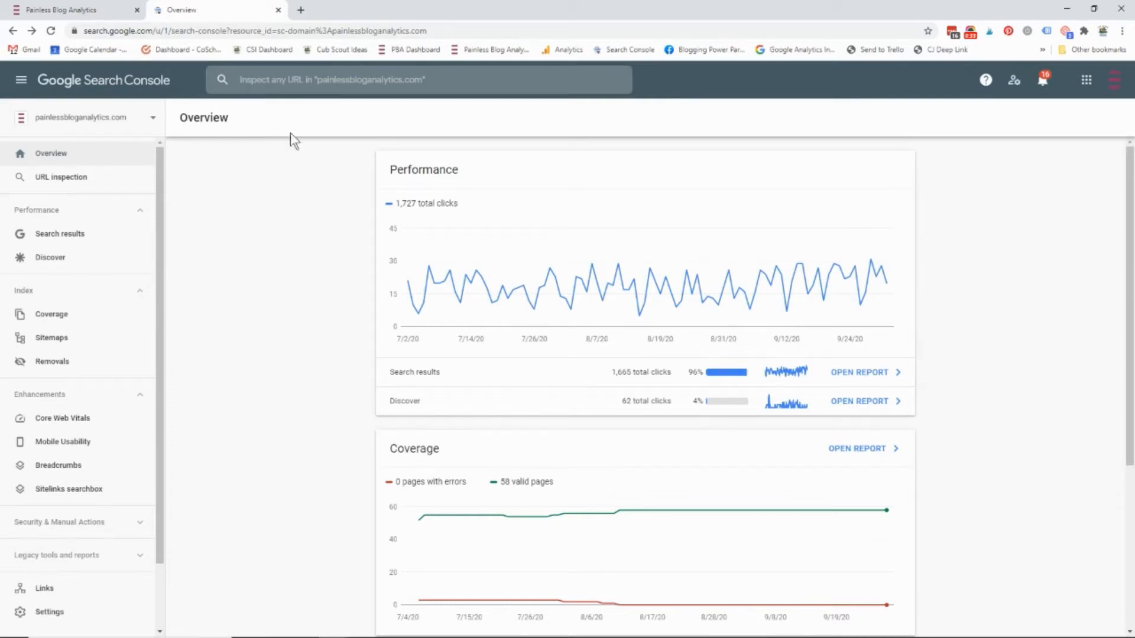
pyautogui.moveTo(390, 118)
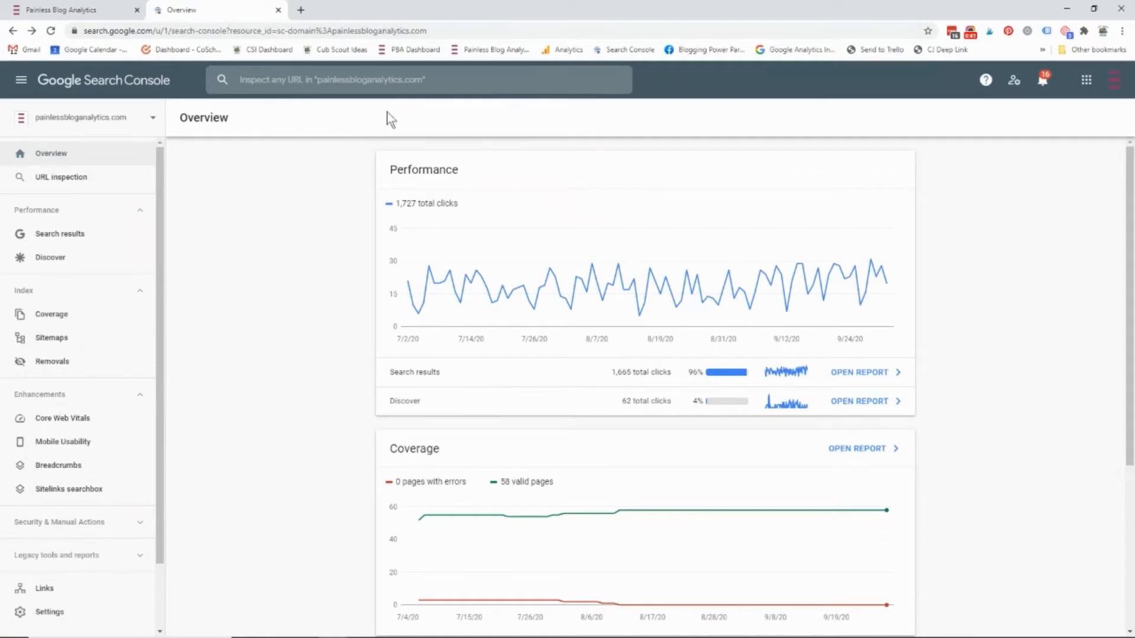
pyautogui.moveTo(155, 122)
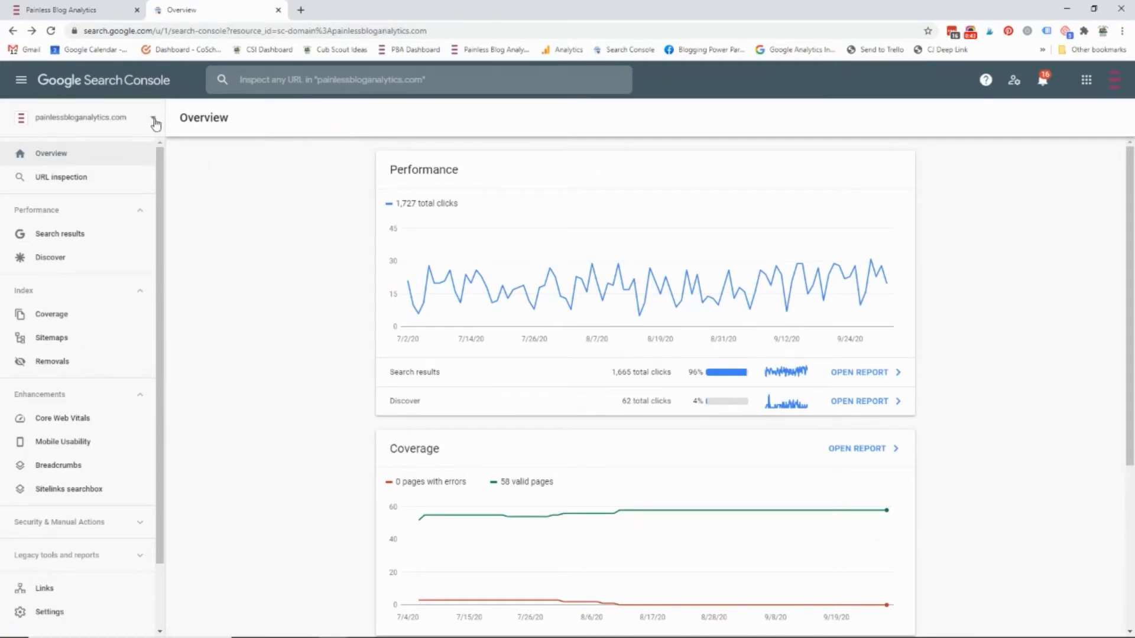
# Open the property selector to list the account's sites
pyautogui.click(155, 117)
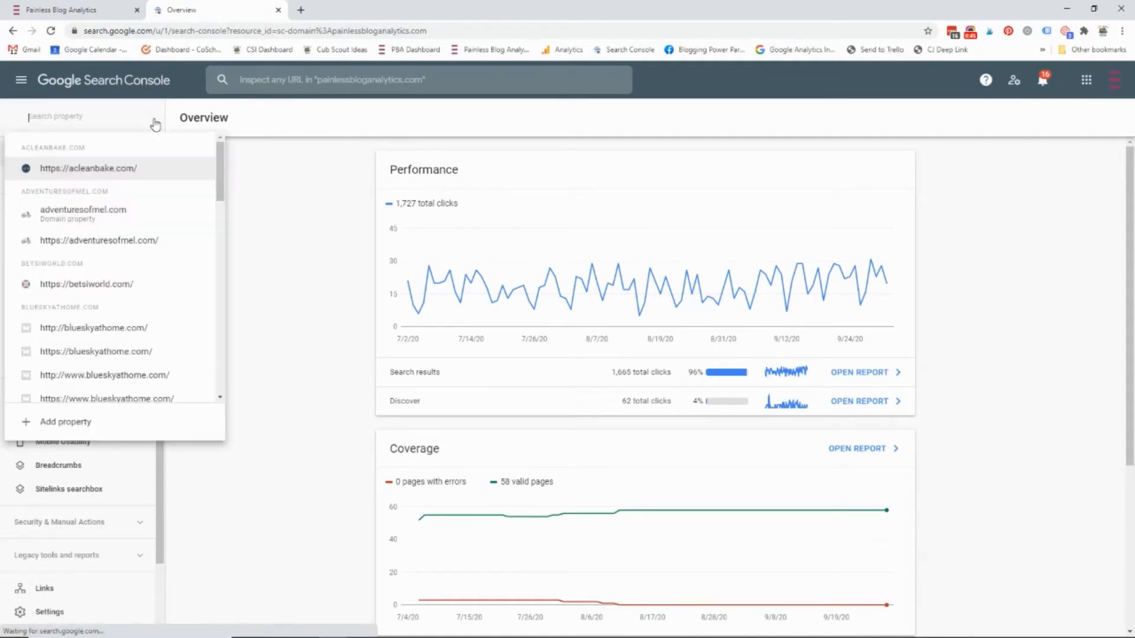
# Add sherrysmothermonshort.blogspot.com as a Domain property by pasting the address and continuing
pyautogui.click(64, 422)
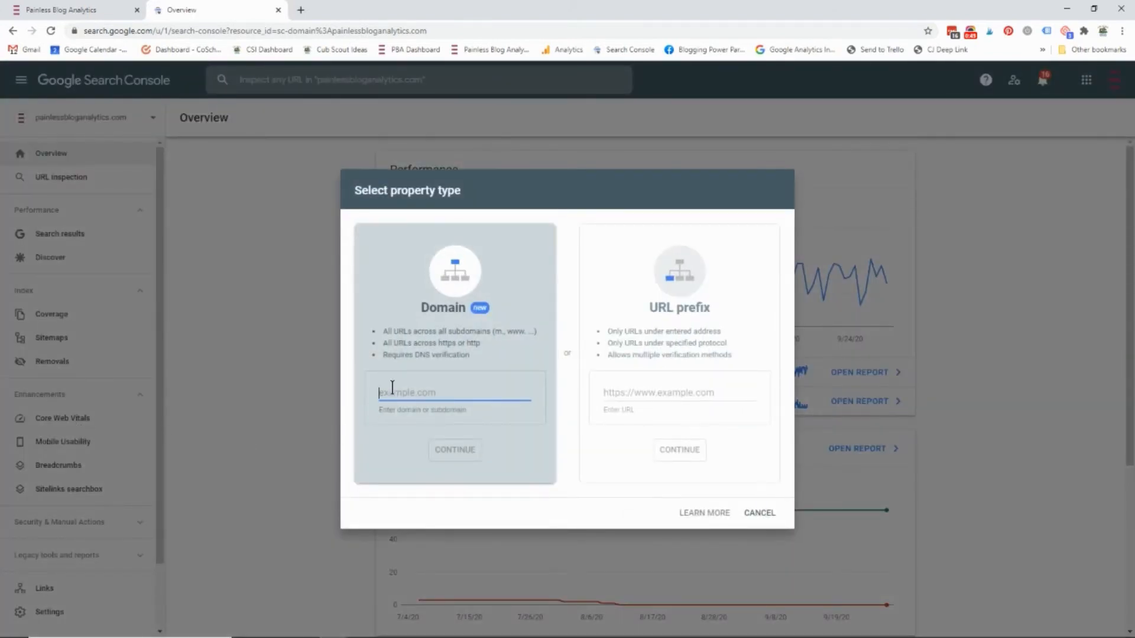
pyautogui.rightClick(392, 393)
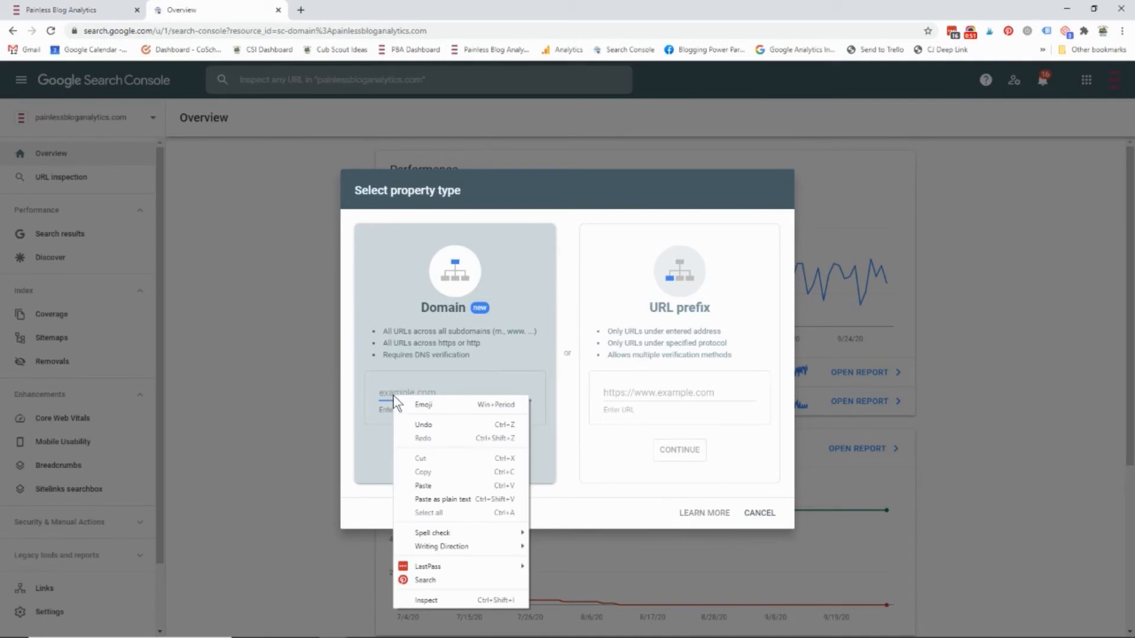
pyautogui.click(423, 485)
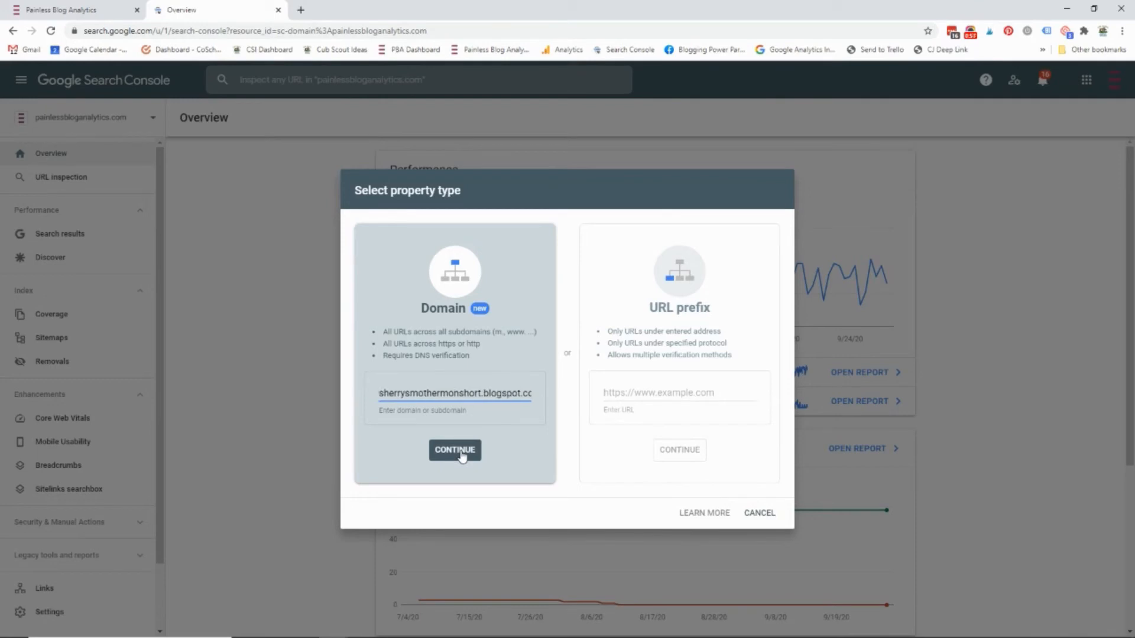
pyautogui.click(455, 449)
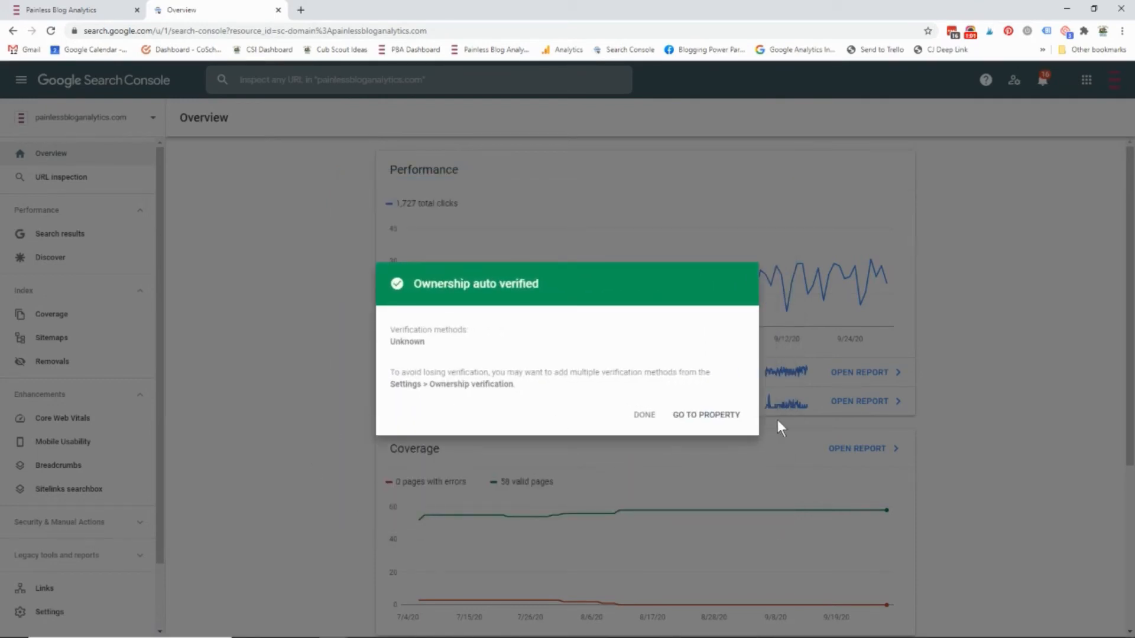
pyautogui.moveTo(694, 409)
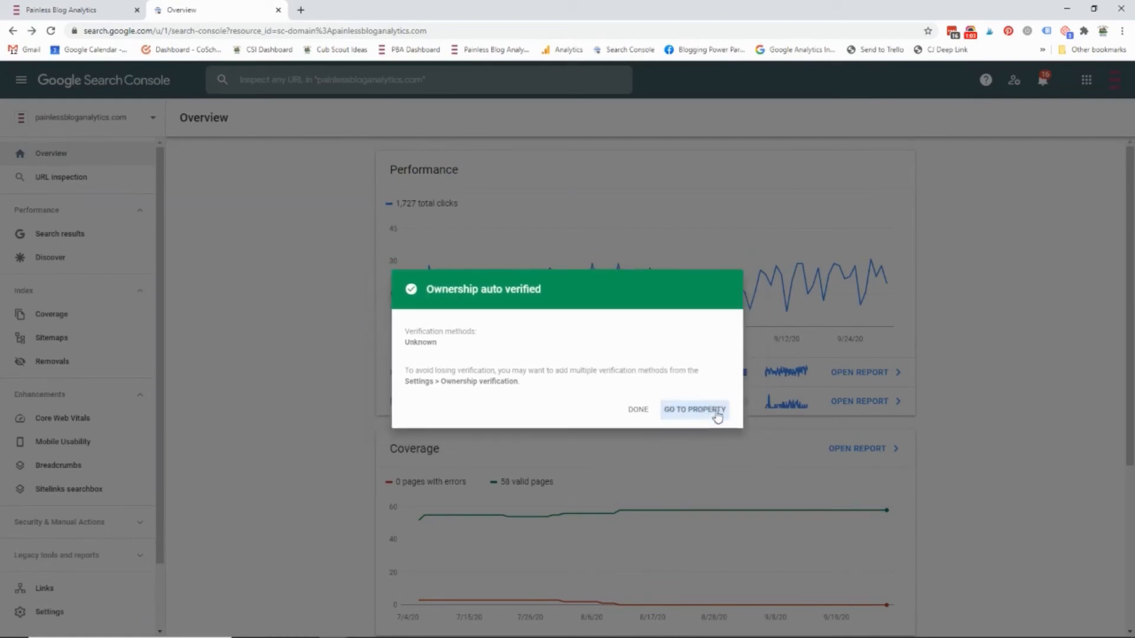
# Go to the verified blogspot property and dismiss the Mobile First Indexing notice
pyautogui.click(693, 409)
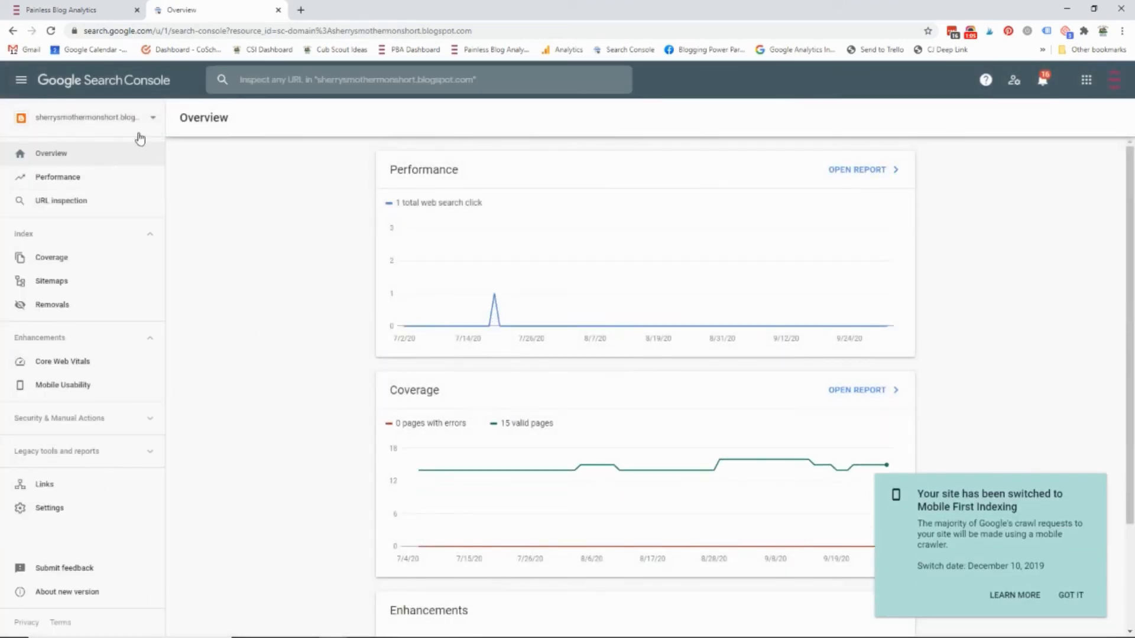
pyautogui.click(1070, 595)
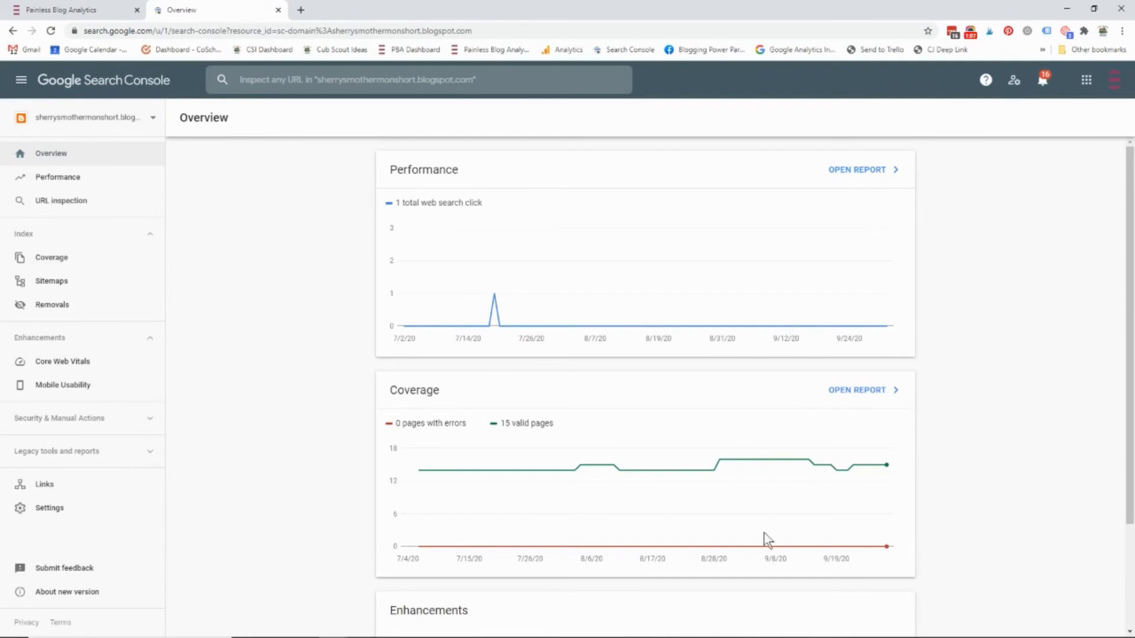
pyautogui.moveTo(154, 119)
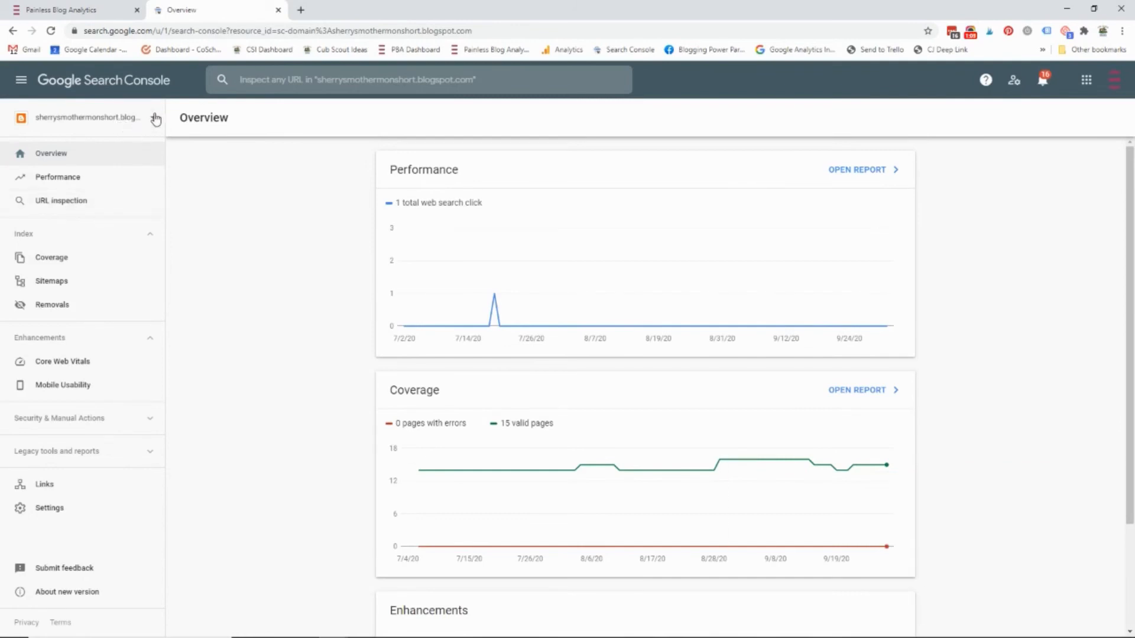